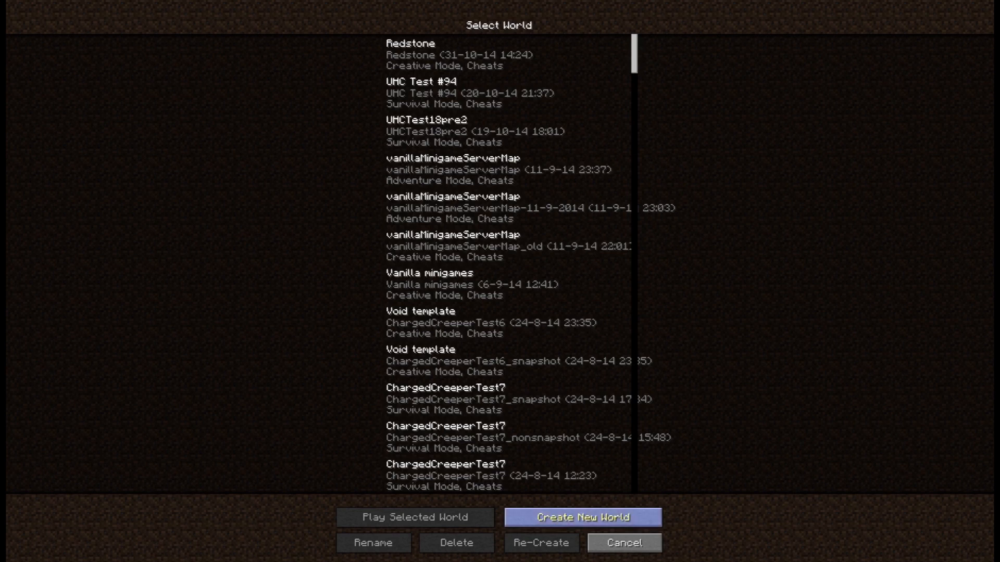
Name the new world MyFancyWorld and turn Allow Cheats ON in its world options.
left_click(581, 518)
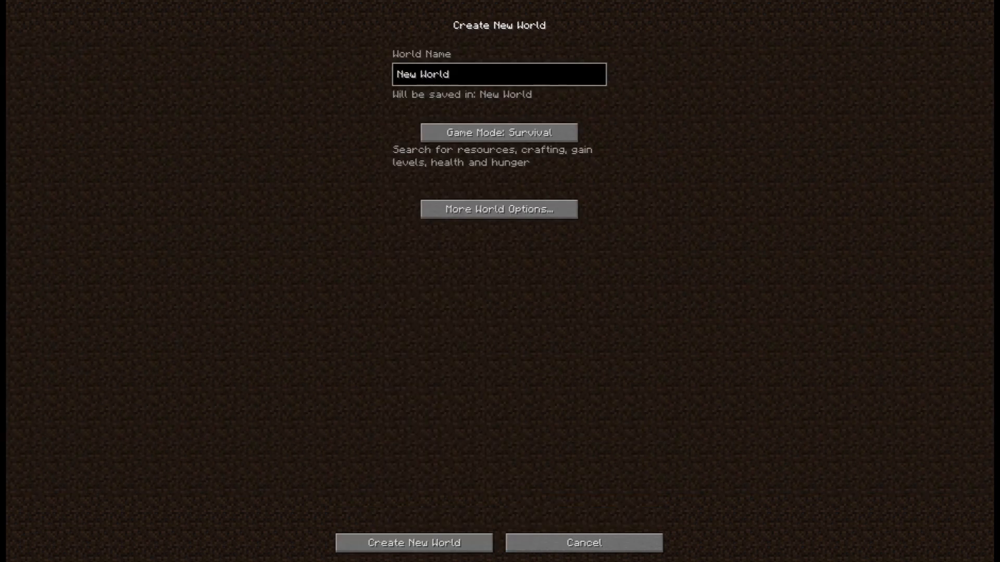
left_click(499, 74)
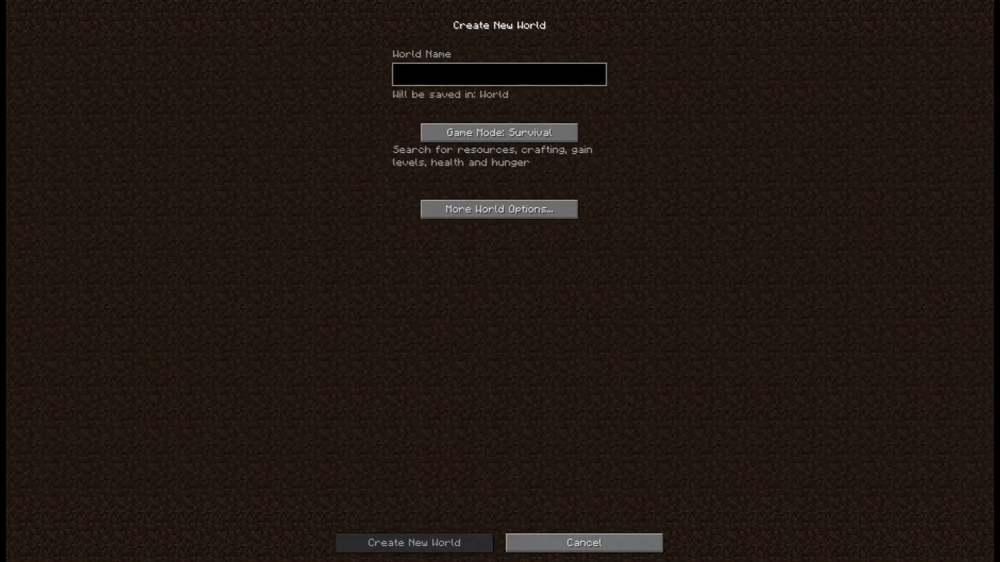
type("MyF")
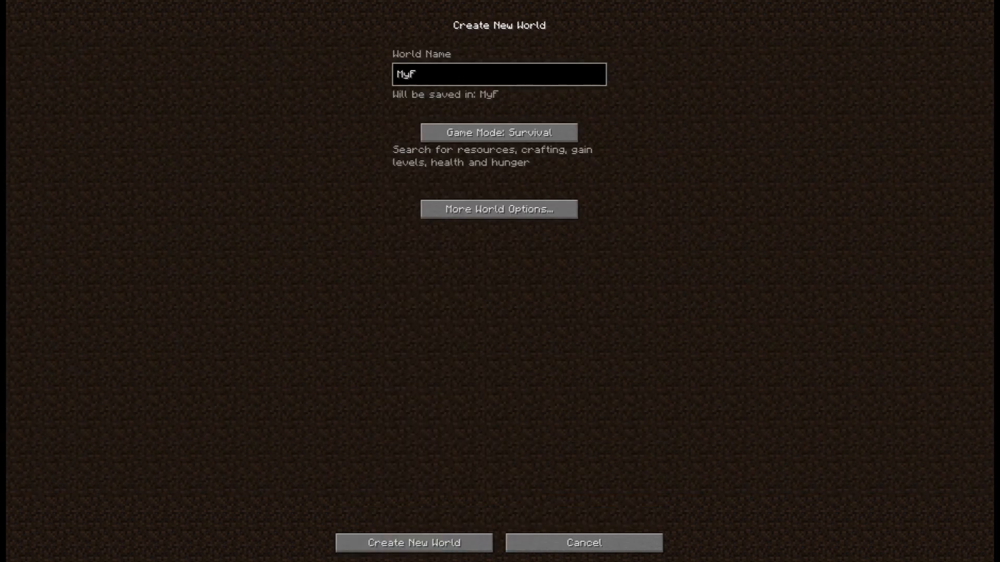
type("ancyWorld")
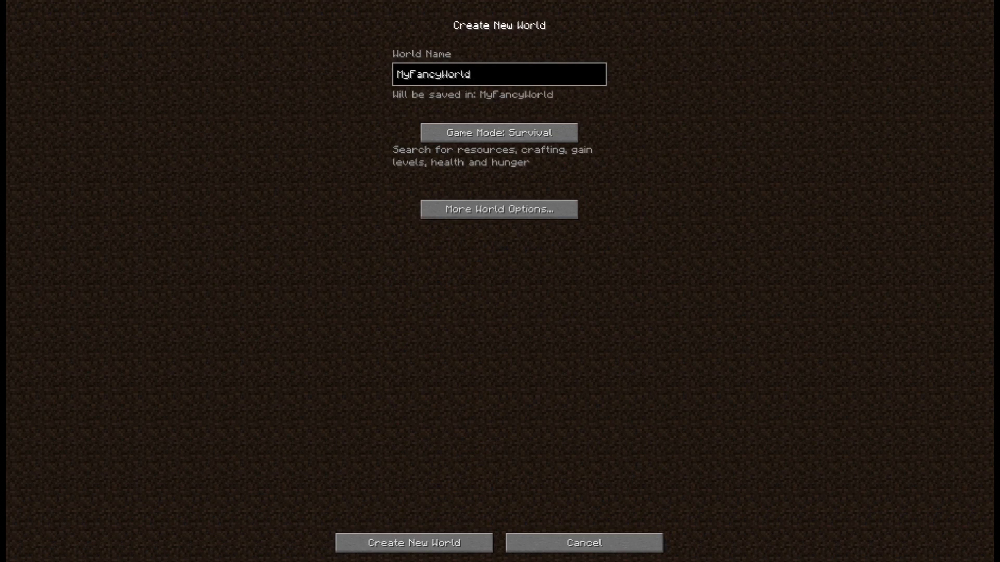
left_click(499, 209)
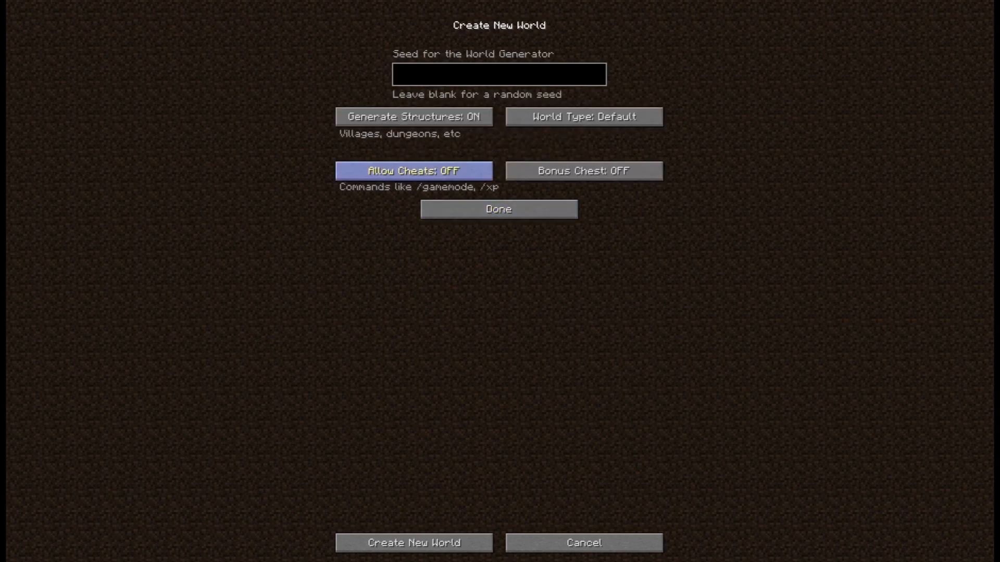
left_click(413, 542)
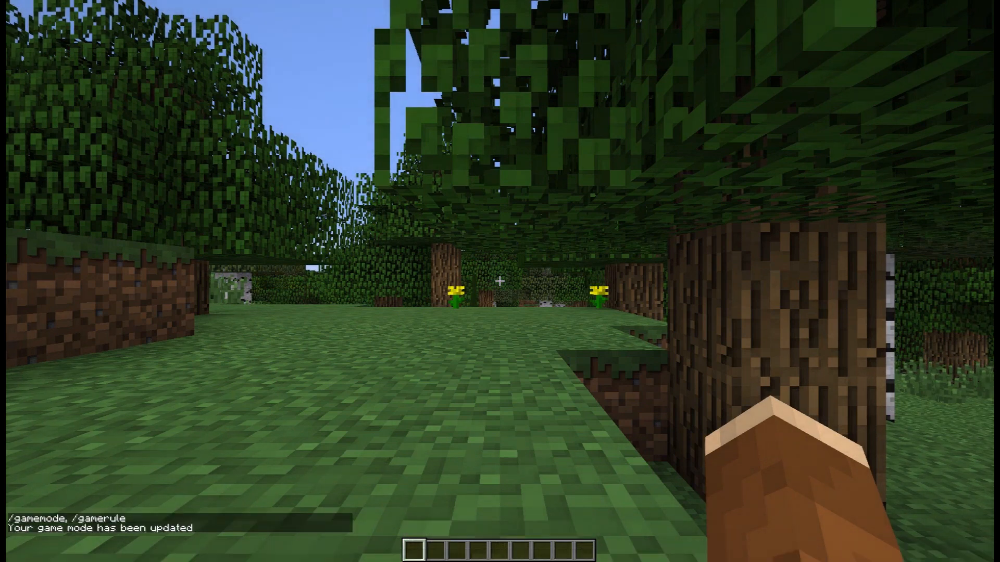
Give the player a command block with the /give inasmc command.
type("/give inasmc o")
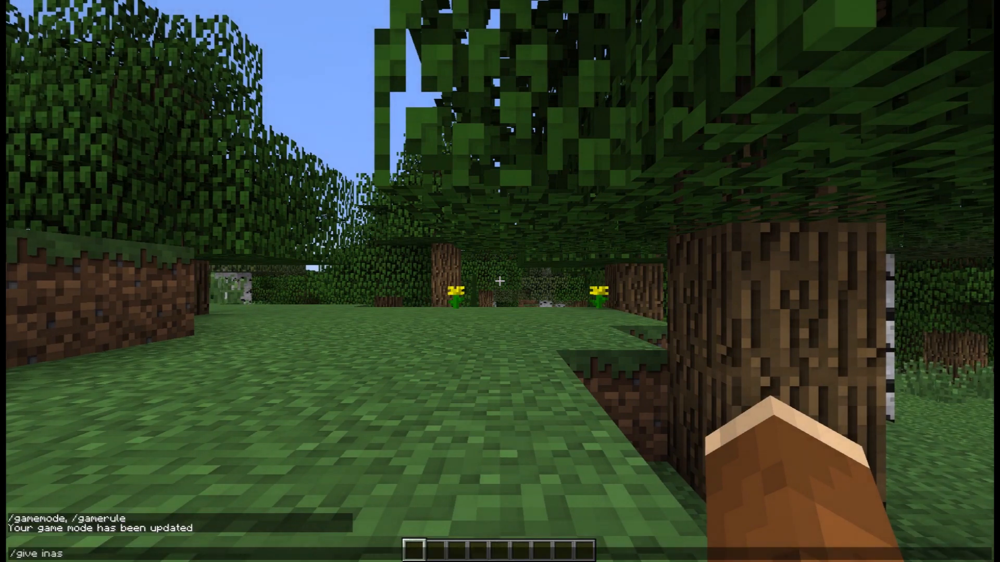
type("m")
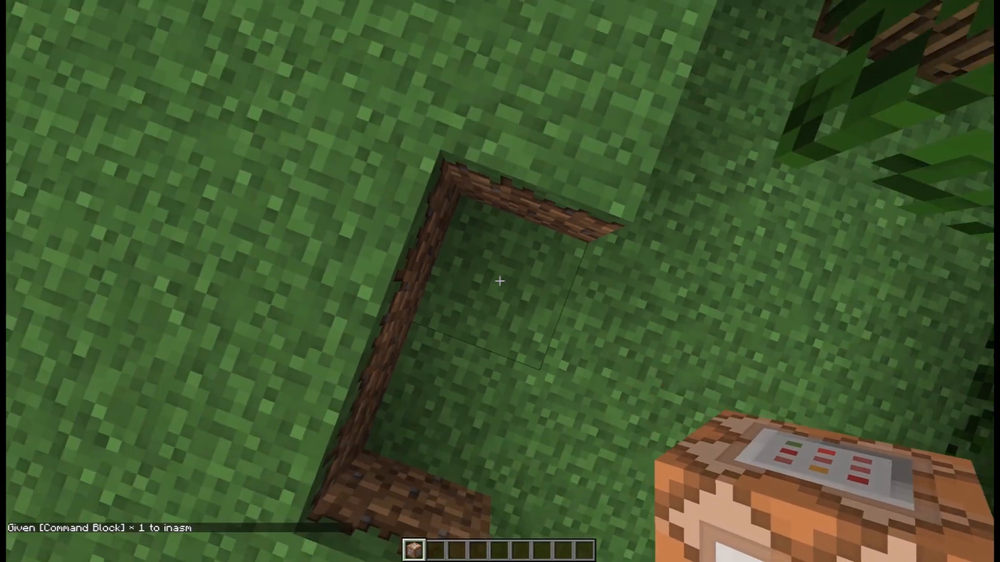
Place the command block in the pit and grab a redstone block from the creative inventory.
left_click(499, 282)
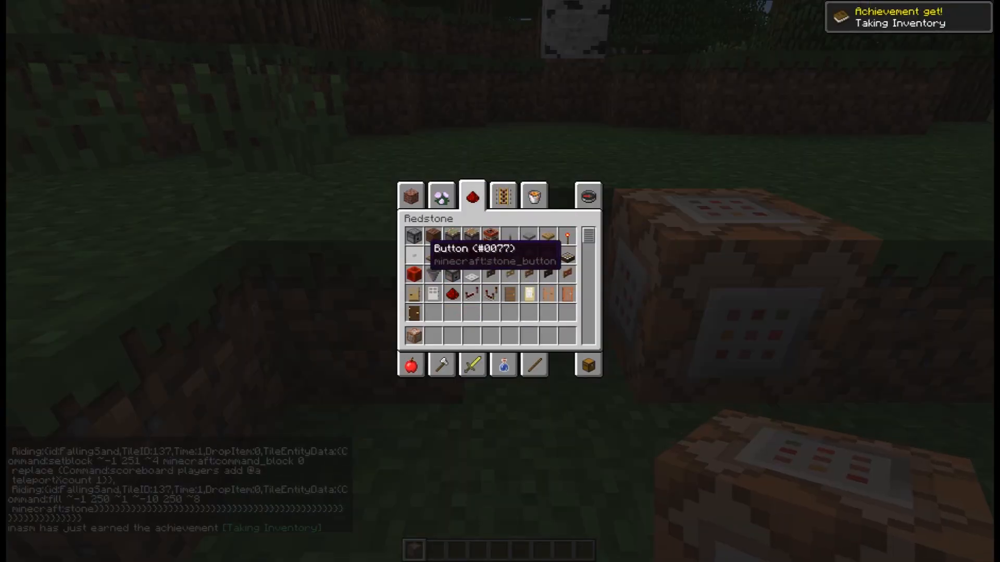
key("Escape")
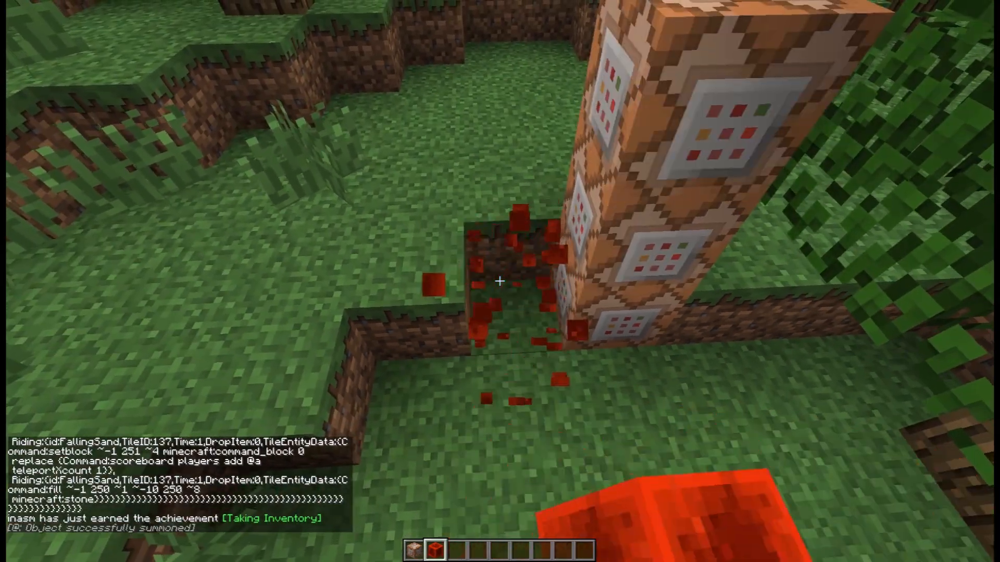
mouse_move(500, 281)
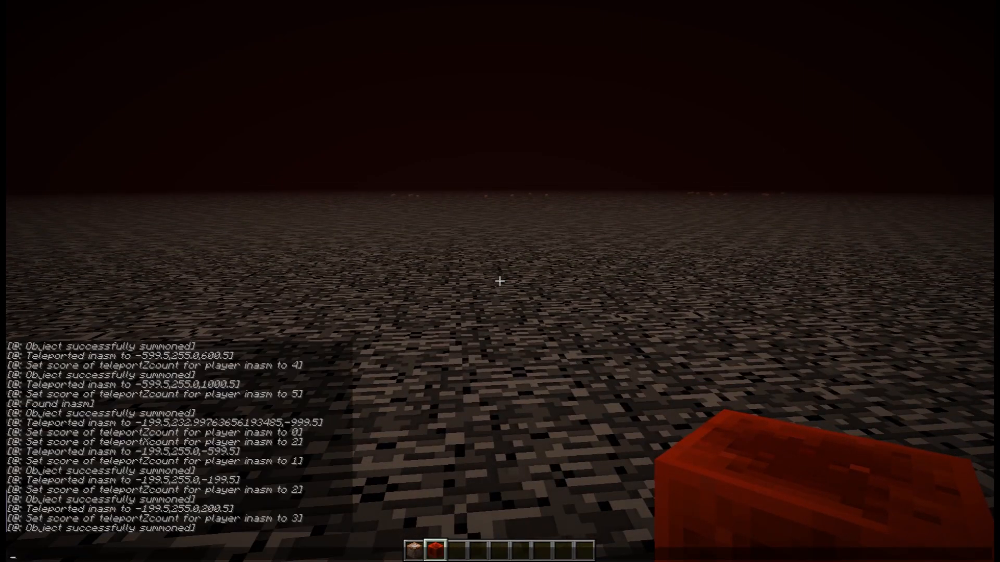
key("Escape")
type("/")
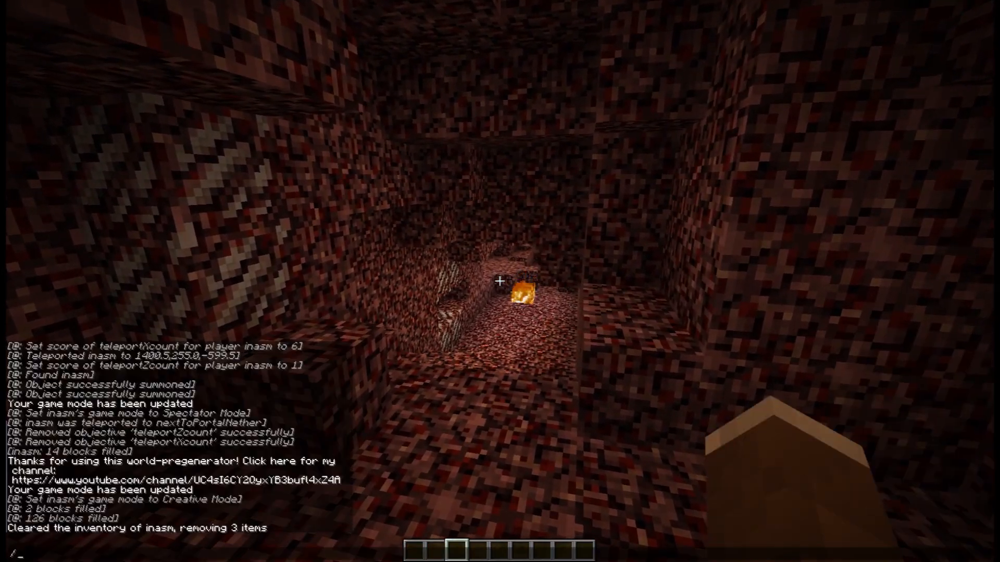
Kill the player with /kill and respawn in the overworld.
type("ki")
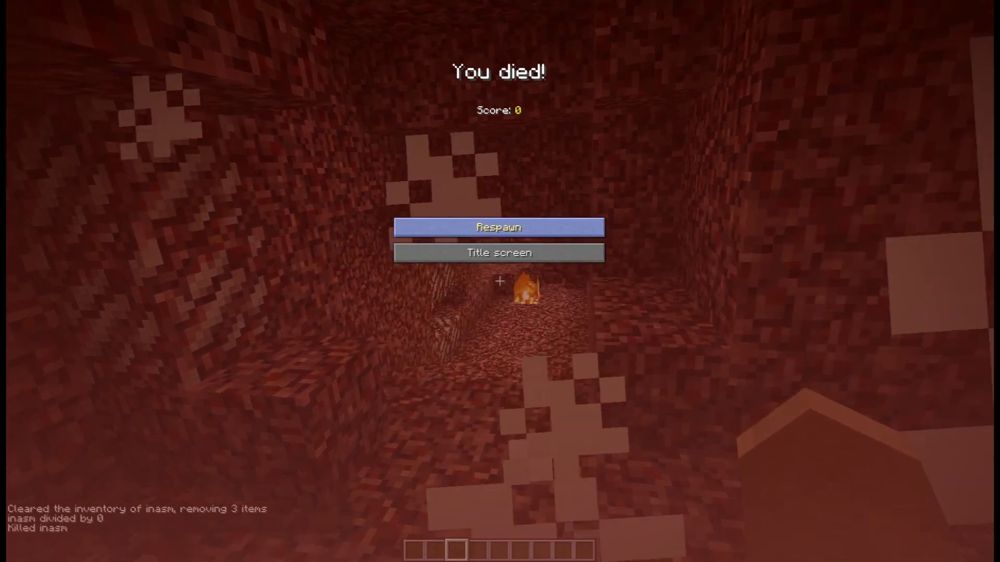
left_click(499, 227)
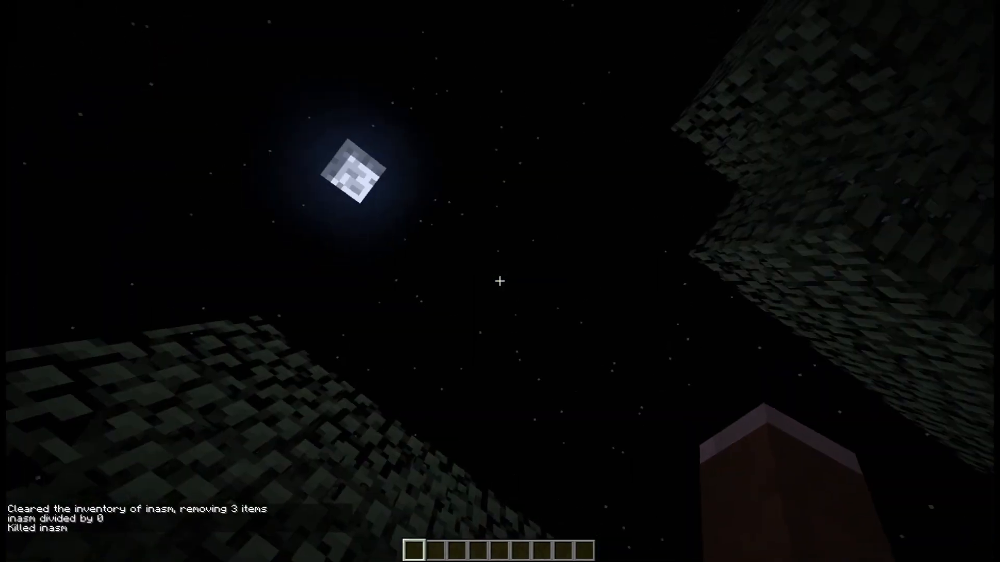